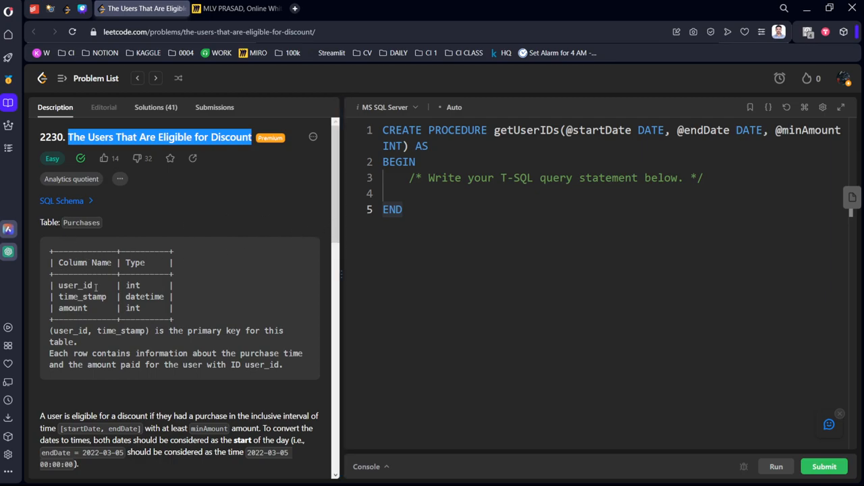
Highlight and scroll through Example 1's Purchases columns, including time_stamp.
drag(111, 256, 95, 300)
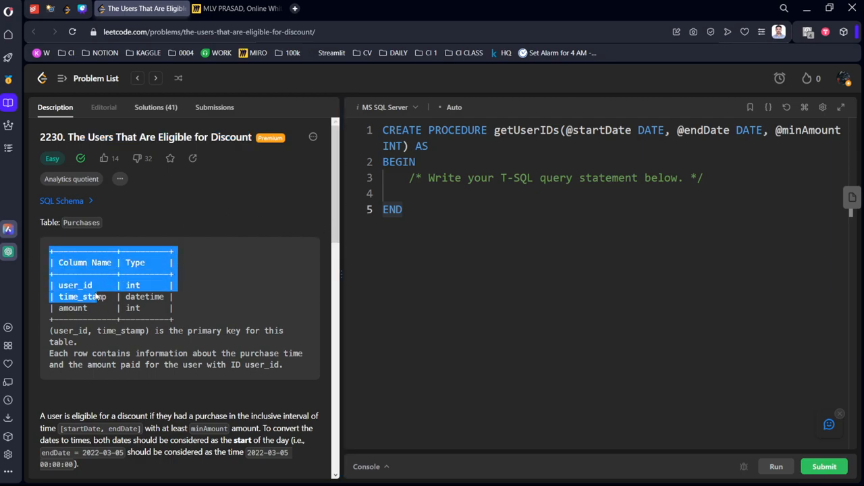
scroll(down, 3)
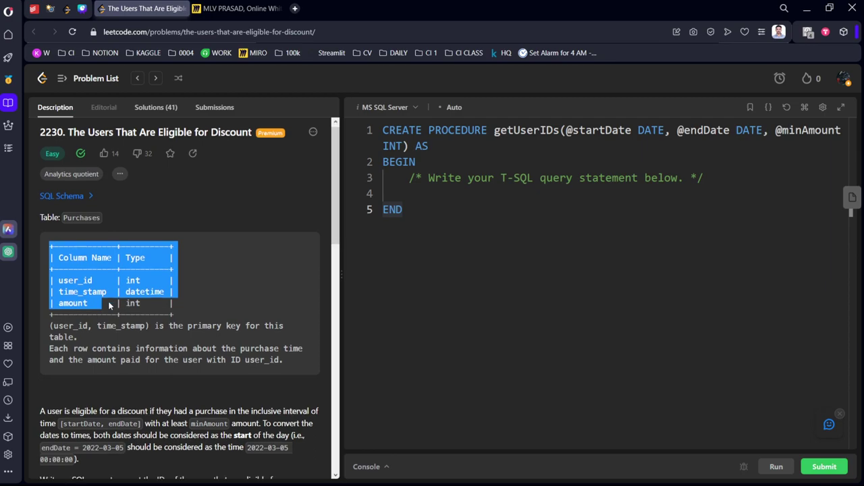
scroll(down, 3)
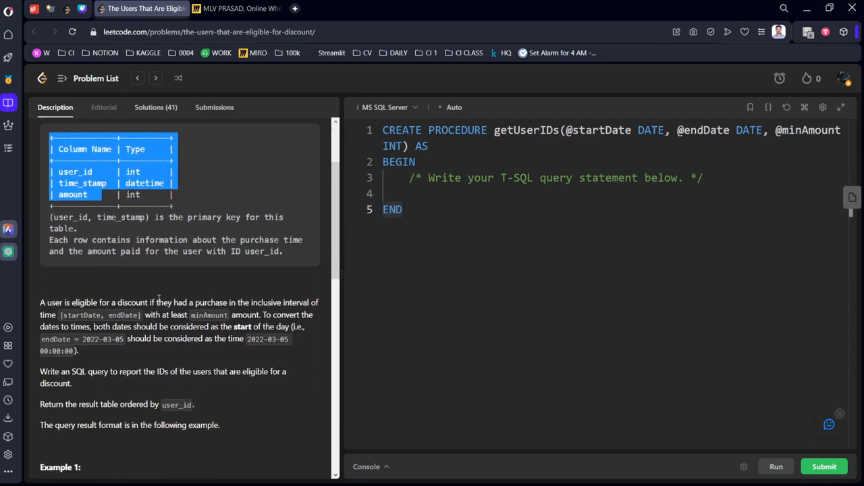
mouse_move(293, 302)
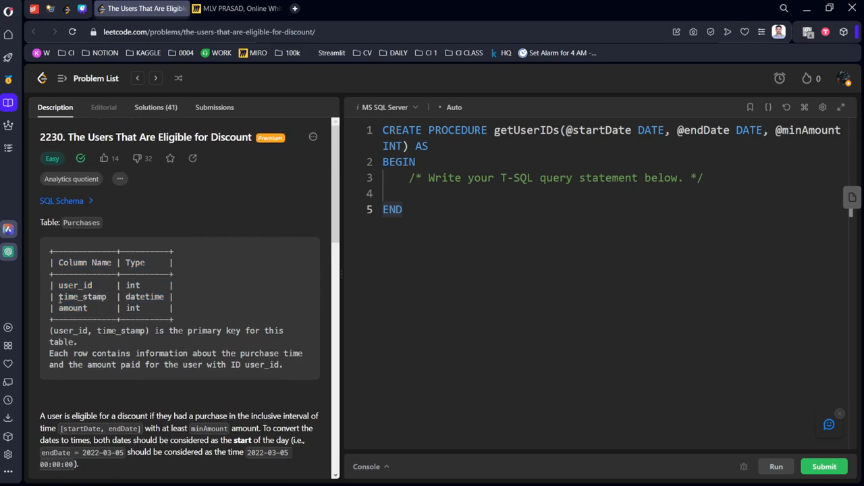
double_click(81, 297)
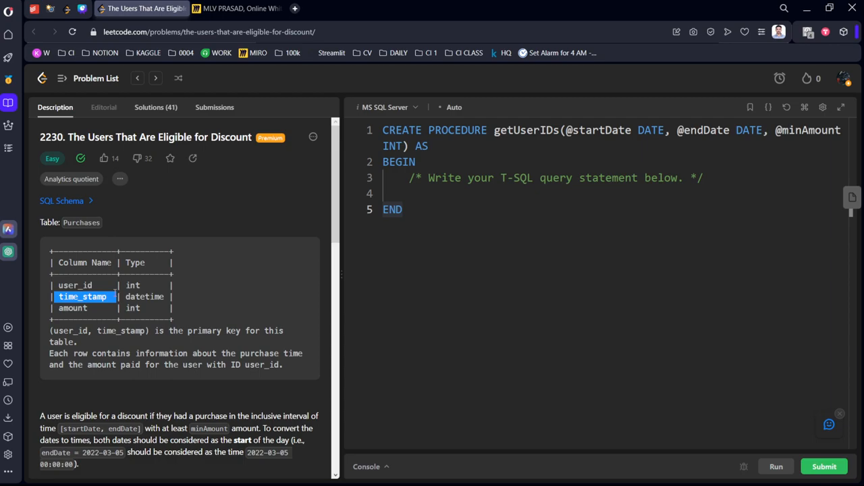
scroll(down, 3)
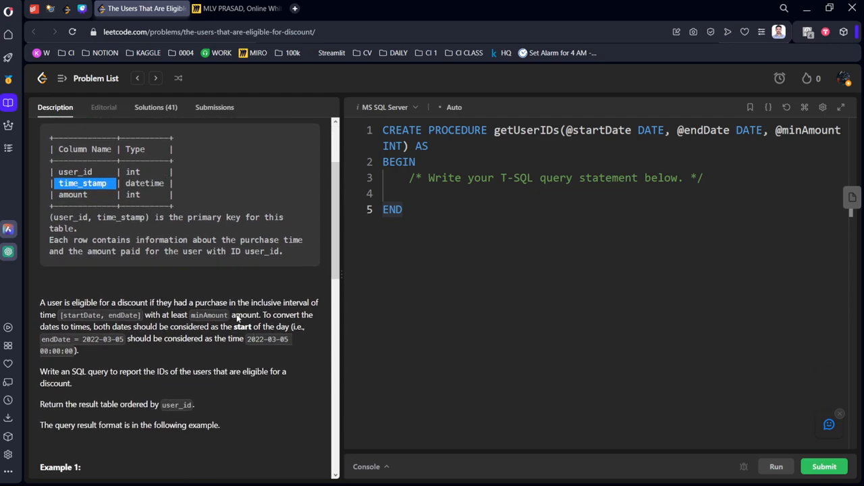
mouse_move(70, 339)
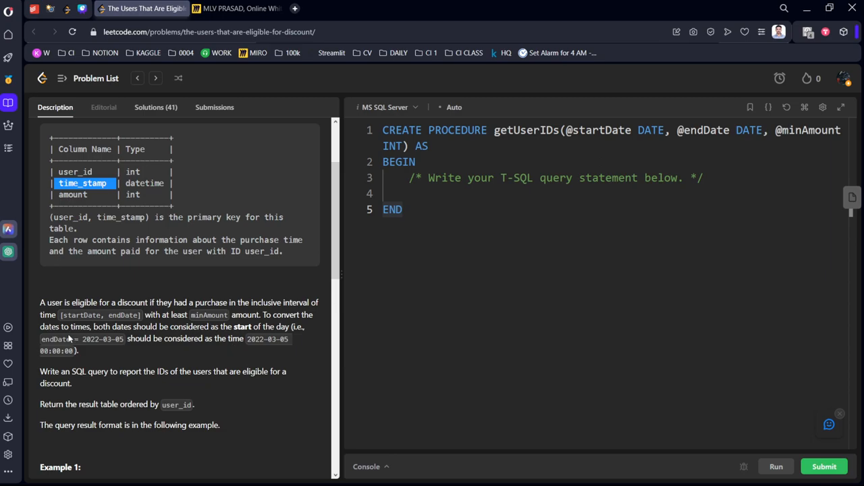
mouse_move(262, 340)
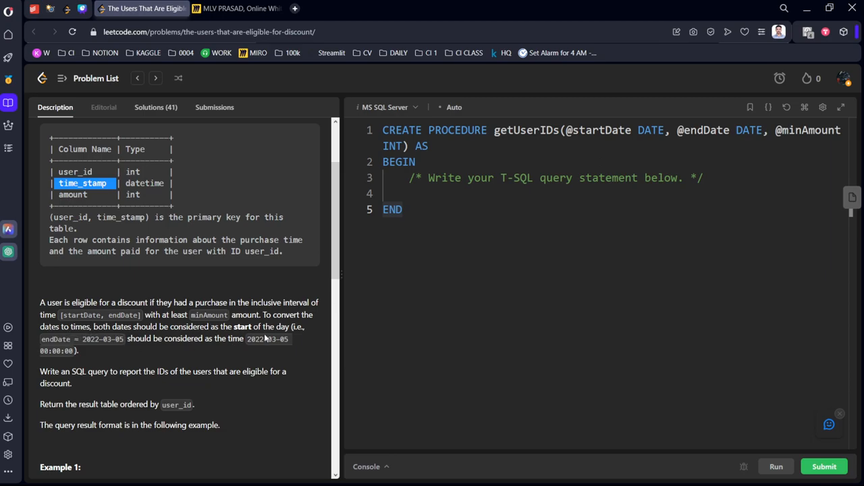
scroll(down, 3)
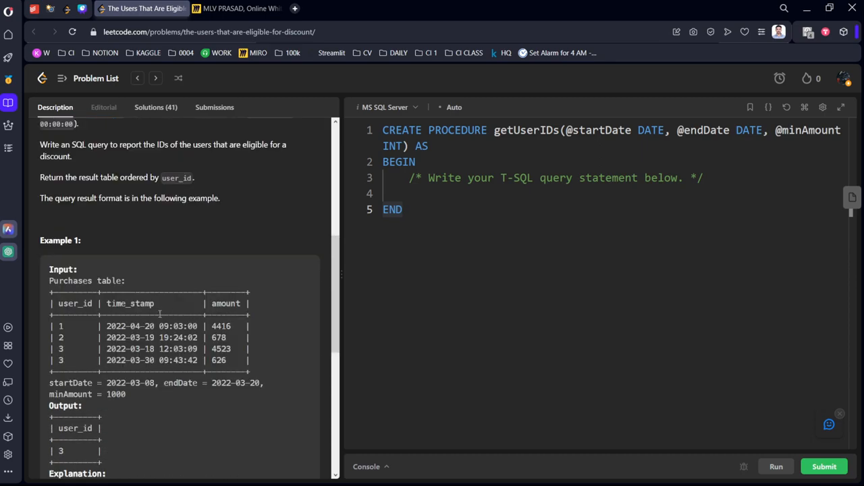
mouse_move(120, 337)
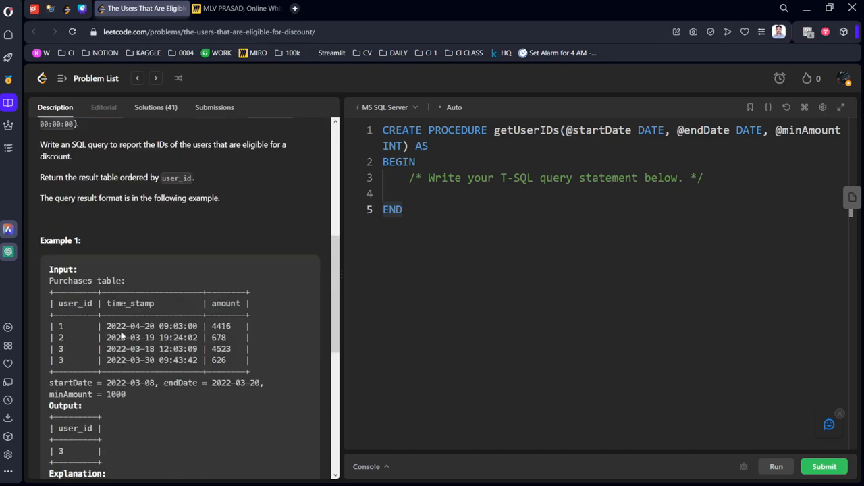
mouse_move(116, 312)
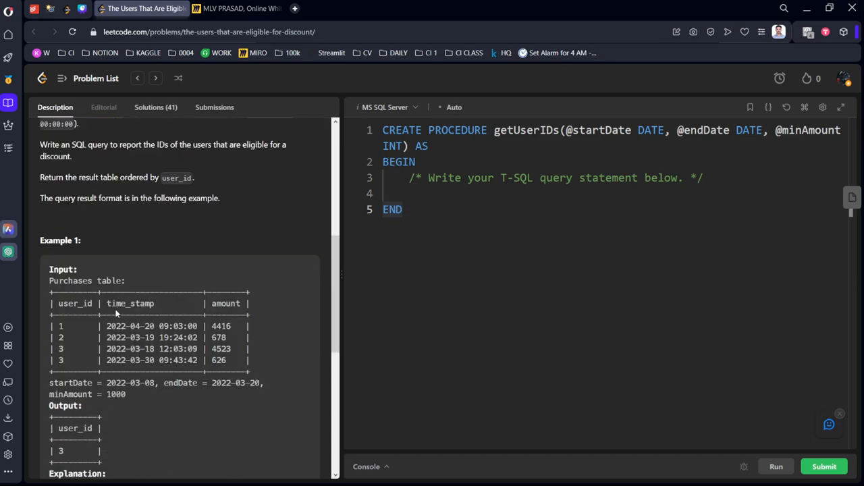
mouse_move(202, 294)
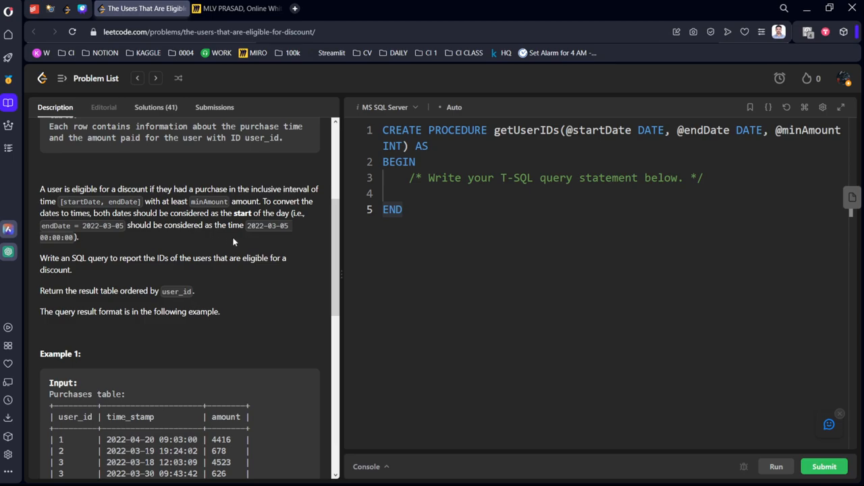
mouse_move(143, 257)
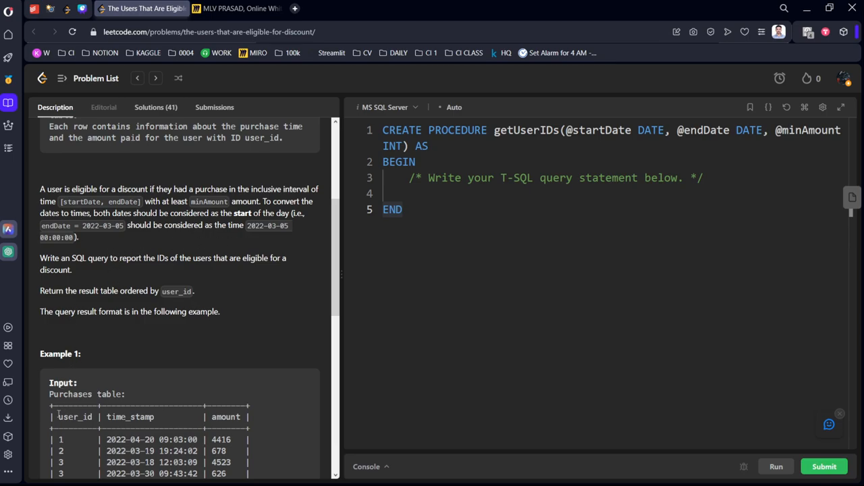
mouse_move(165, 257)
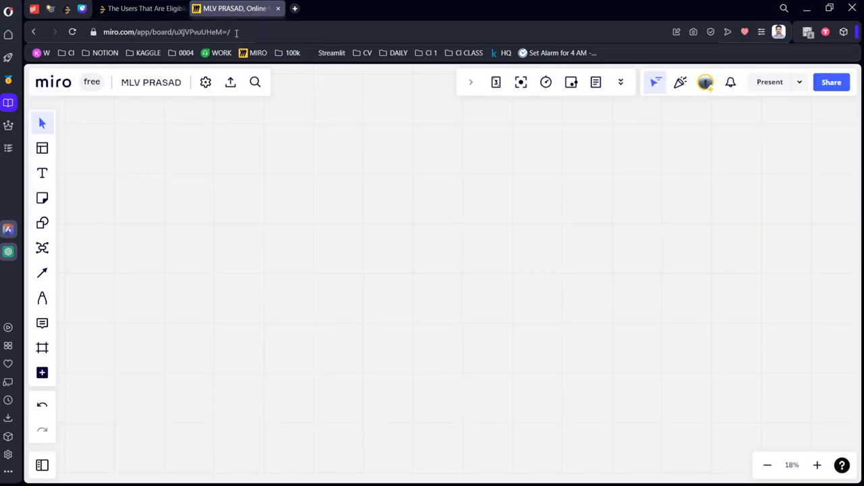
mouse_move(42, 297)
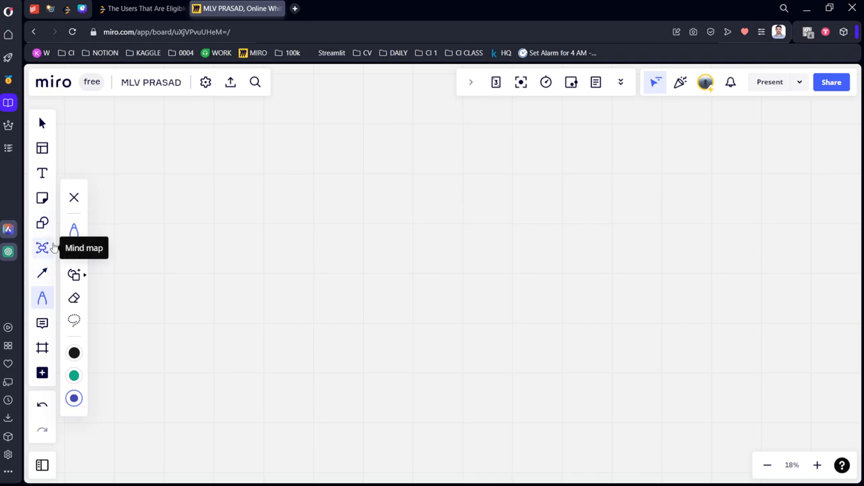
mouse_move(42, 197)
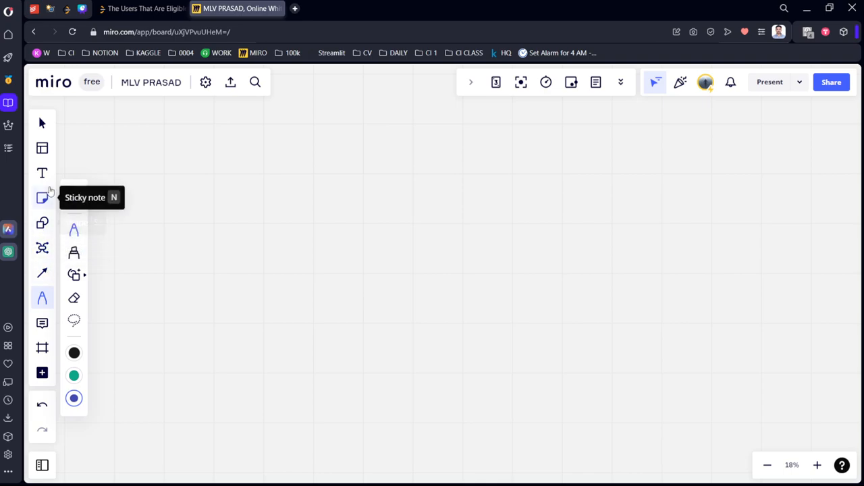
Place the pasted Example 1 input and output text block on the Miro board.
click(186, 167)
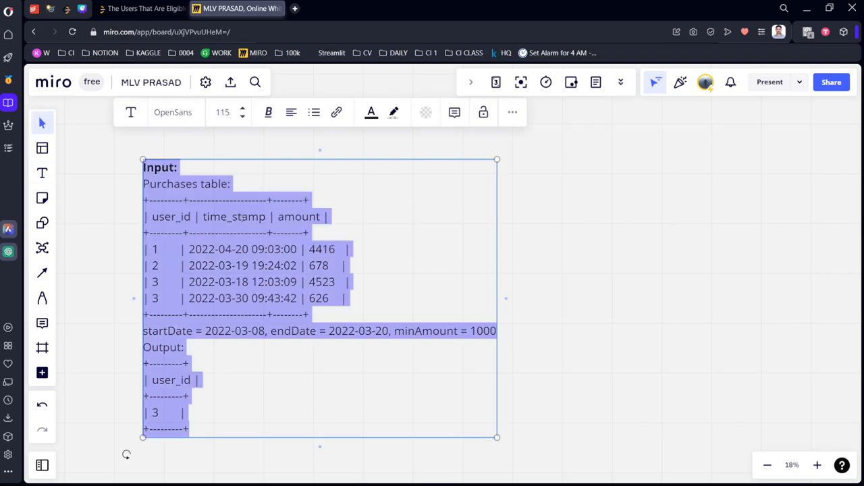
click(106, 212)
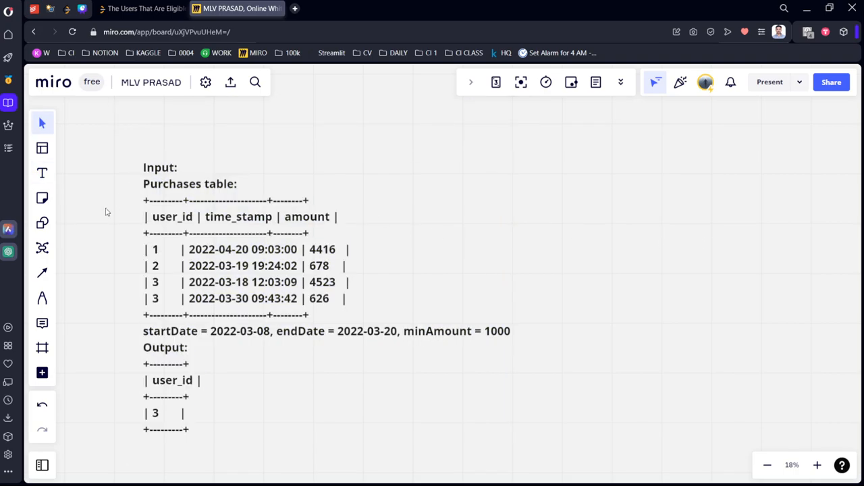
click(41, 298)
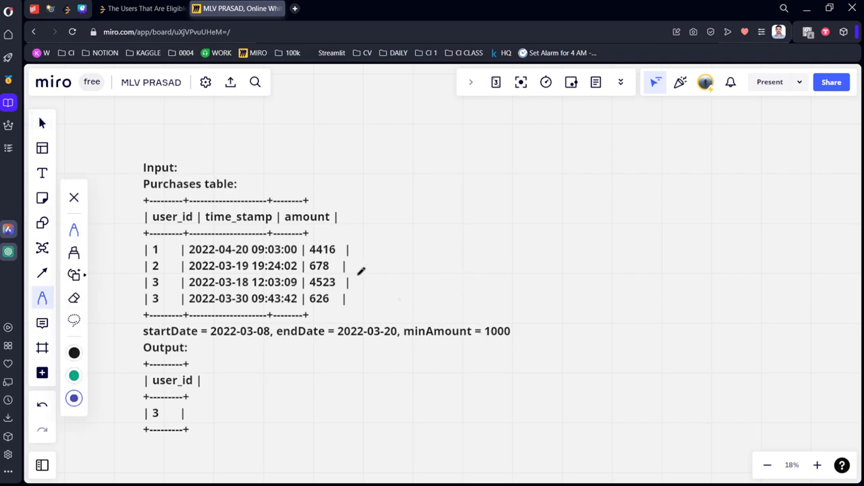
Tick amounts above 1000, strike out ineligible rows, and mark the startDate.
drag(347, 257, 371, 233)
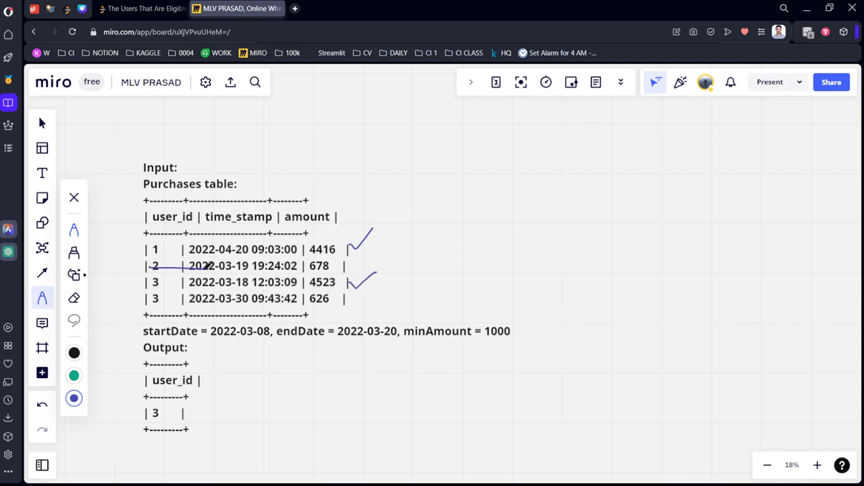
drag(145, 265, 250, 266)
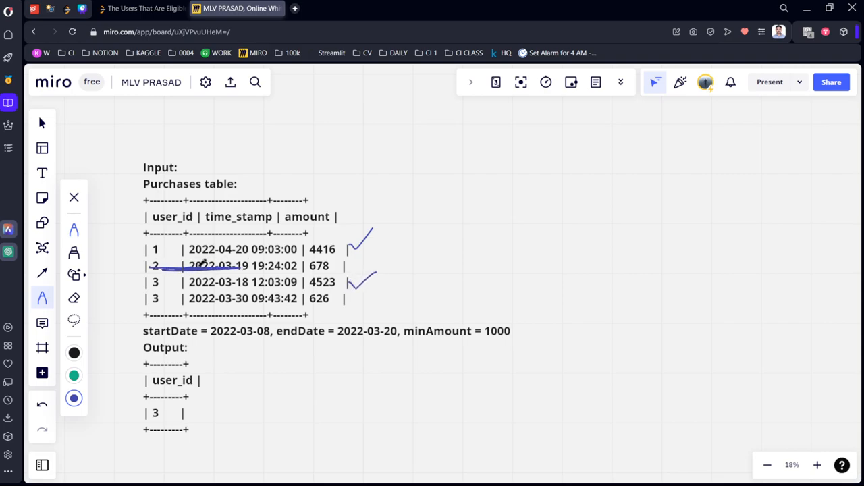
drag(173, 266, 331, 266)
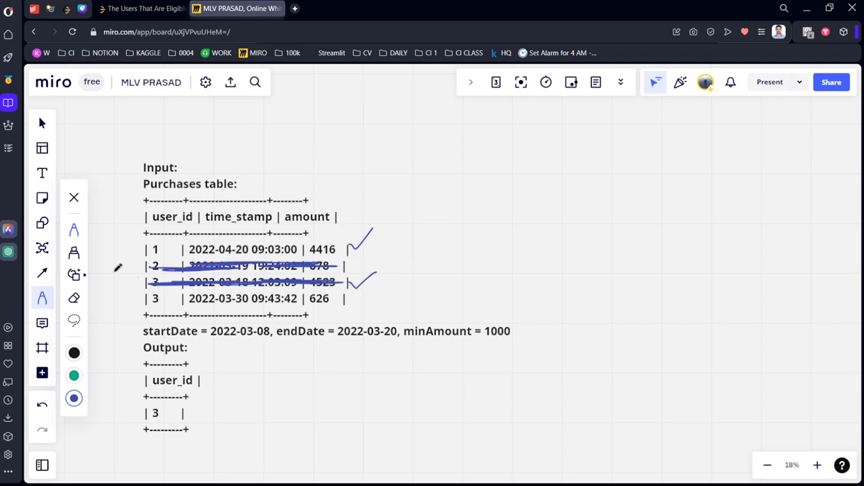
mouse_move(86, 248)
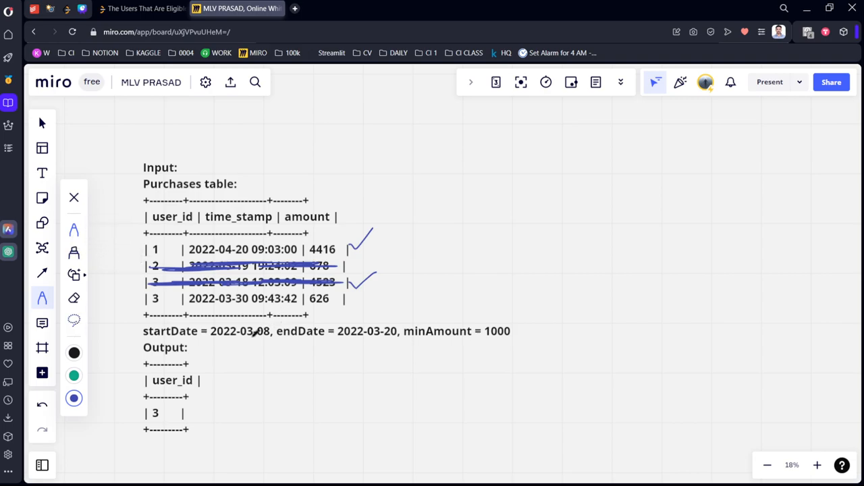
drag(214, 340, 266, 339)
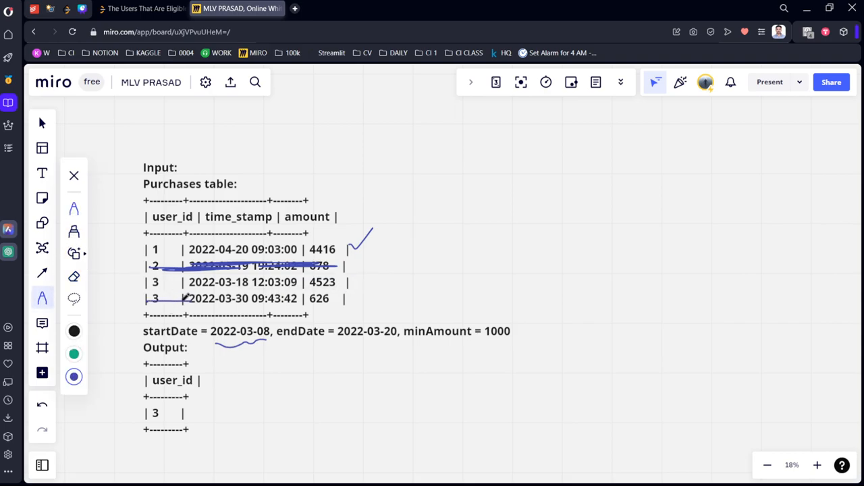
drag(142, 299, 338, 298)
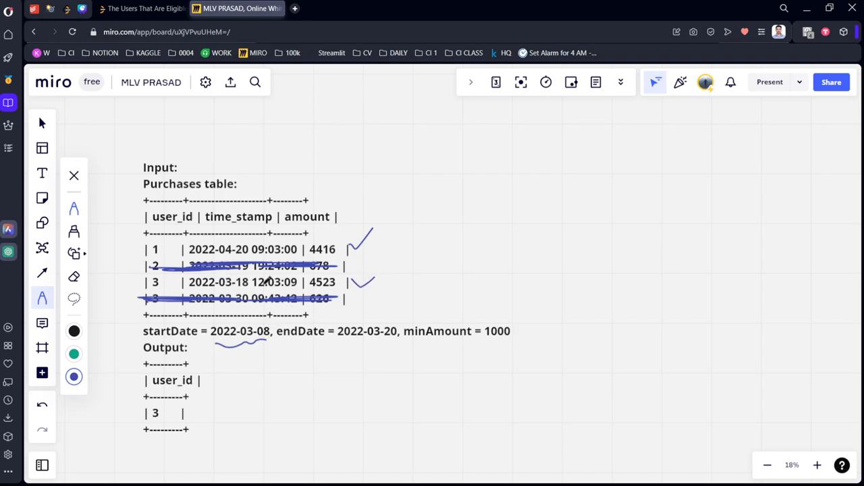
Underline endDate, circle the qualifying user 3 row, and link it to the output.
drag(375, 247, 405, 233)
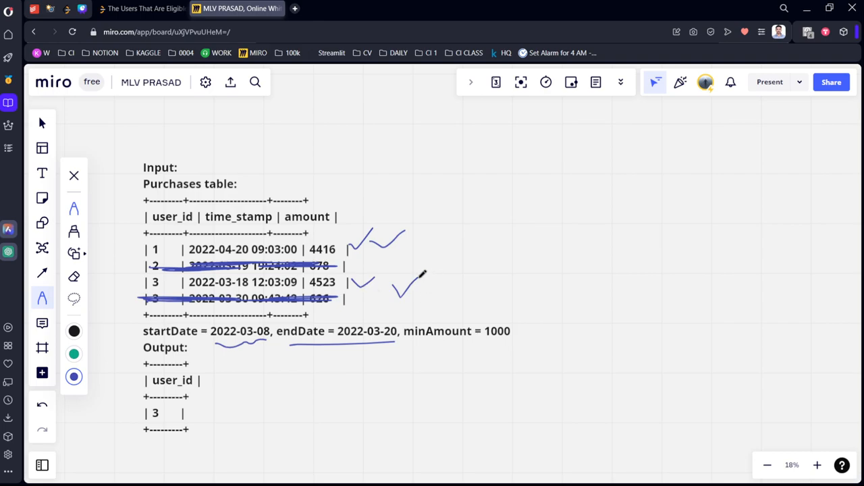
drag(412, 290, 453, 260)
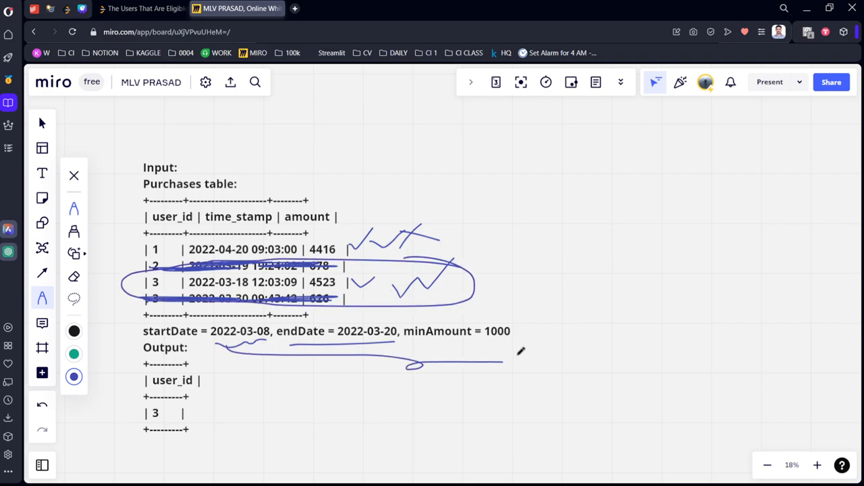
drag(503, 365, 516, 343)
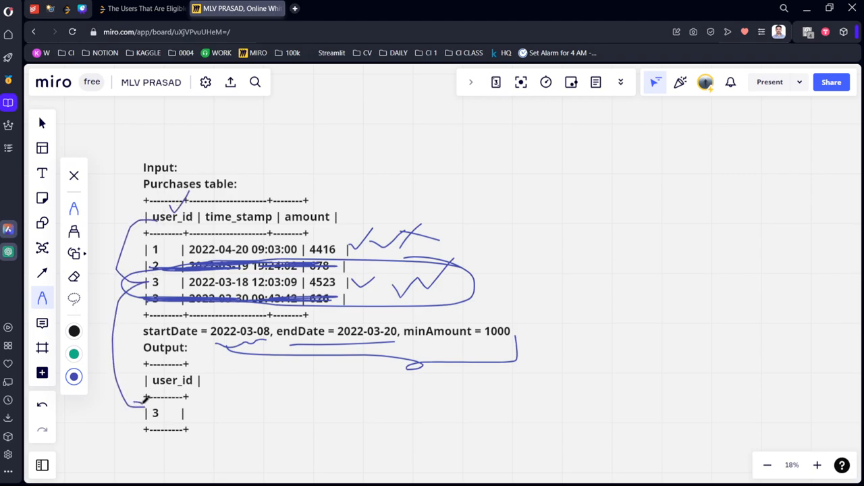
click(149, 9)
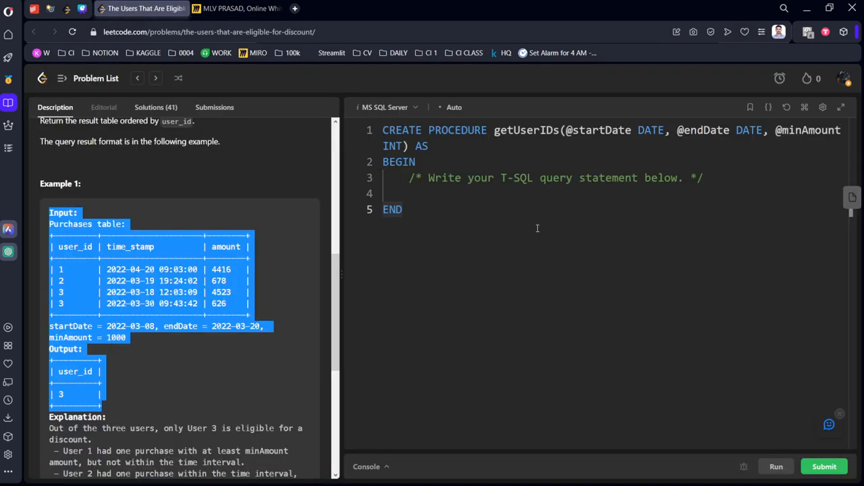
Write select from Purchases where amount > 1000 and begin a time_stamp condition.
click(407, 209)
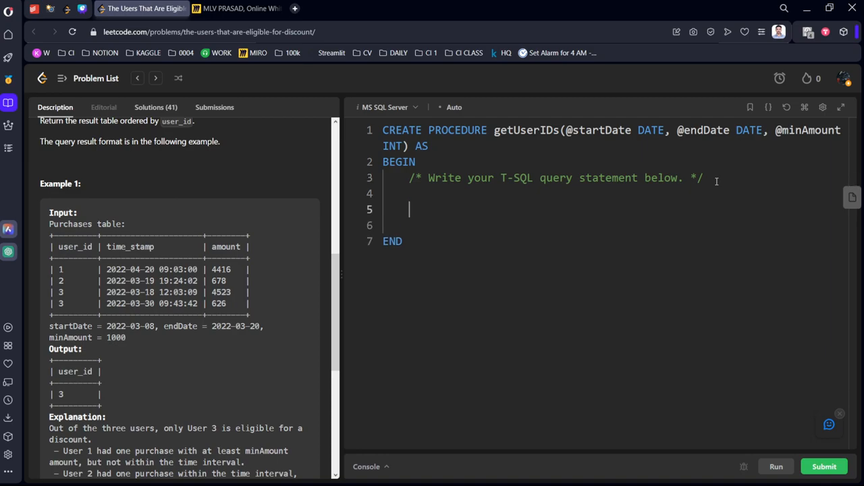
text(s)
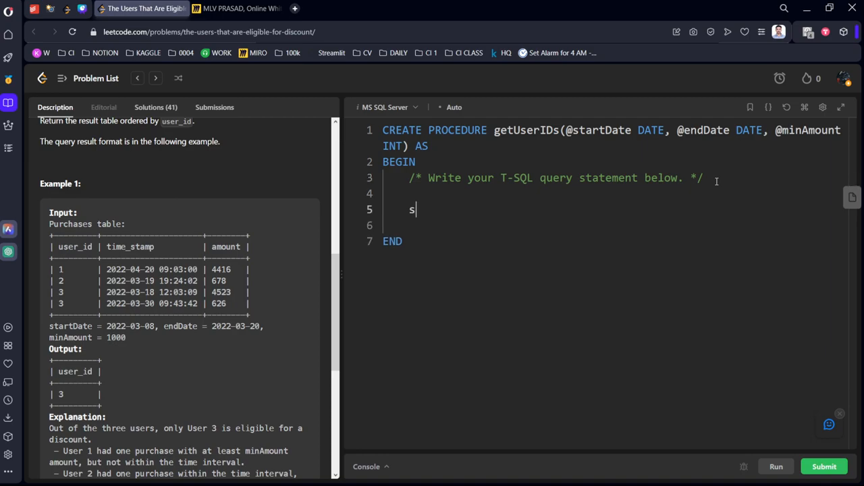
text(elect)
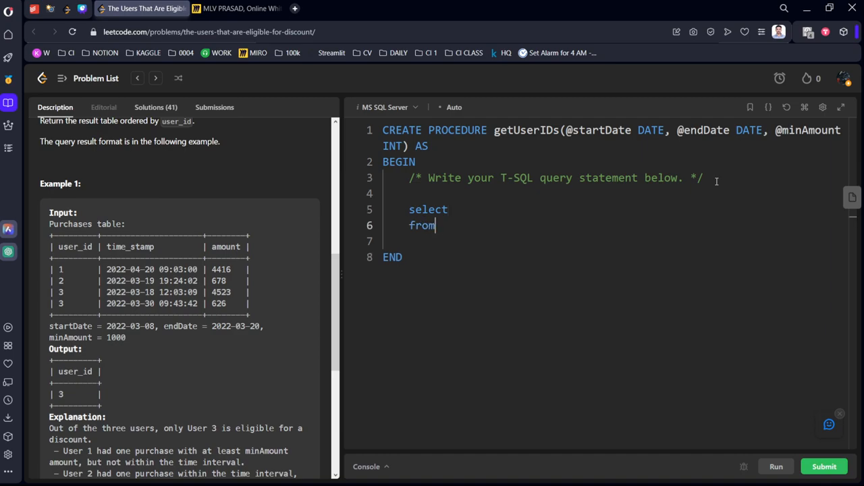
text(Purcha)
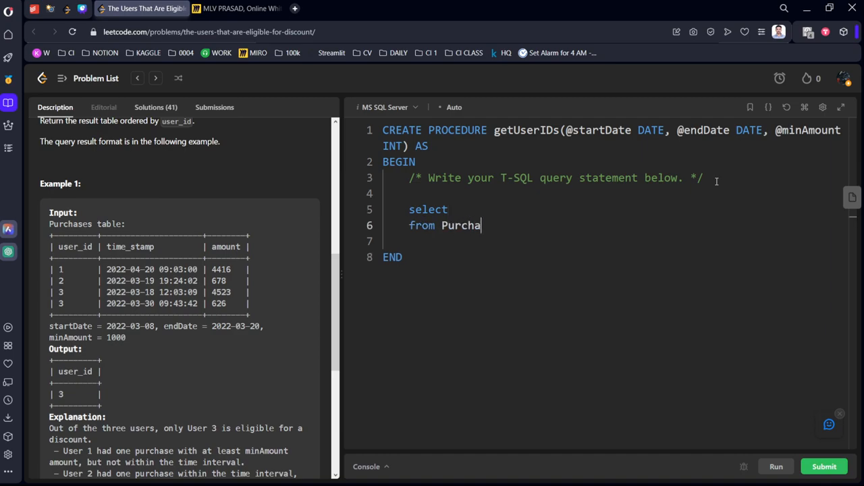
text(ses)
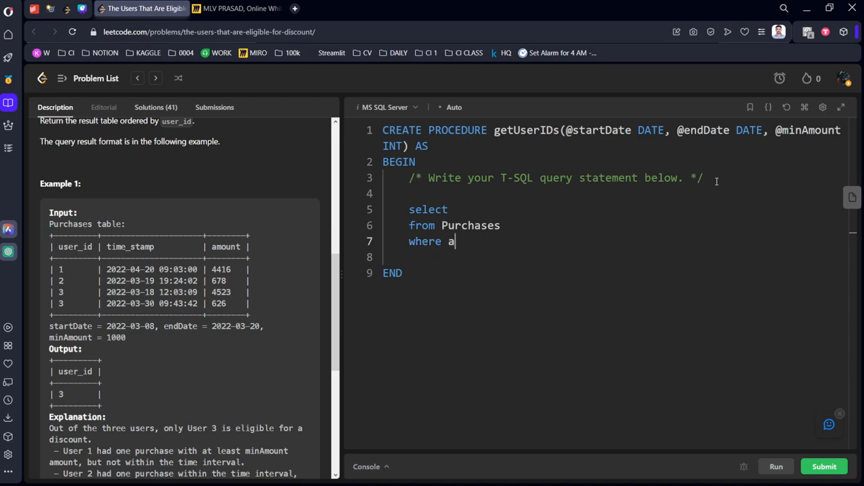
text(mount > 1000)
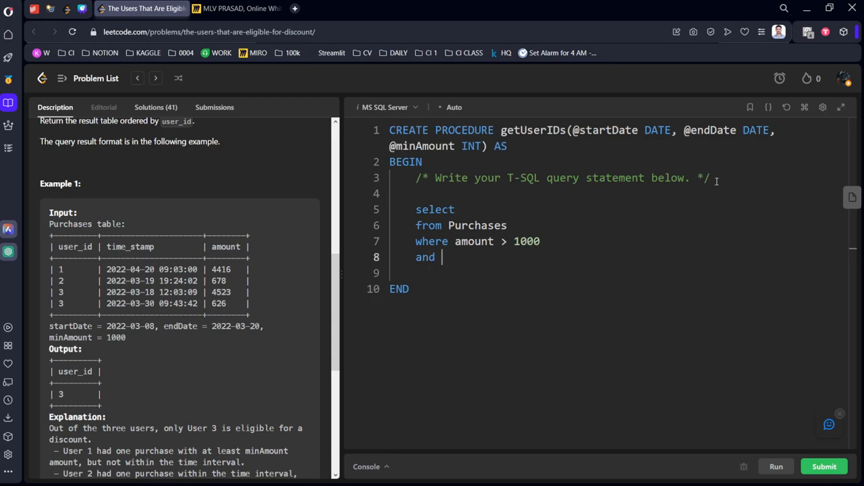
text(time)
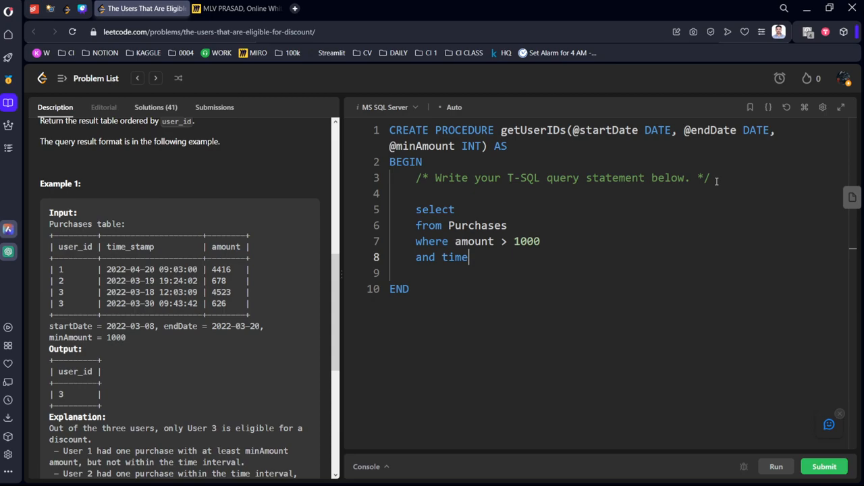
text(_stamp > st)
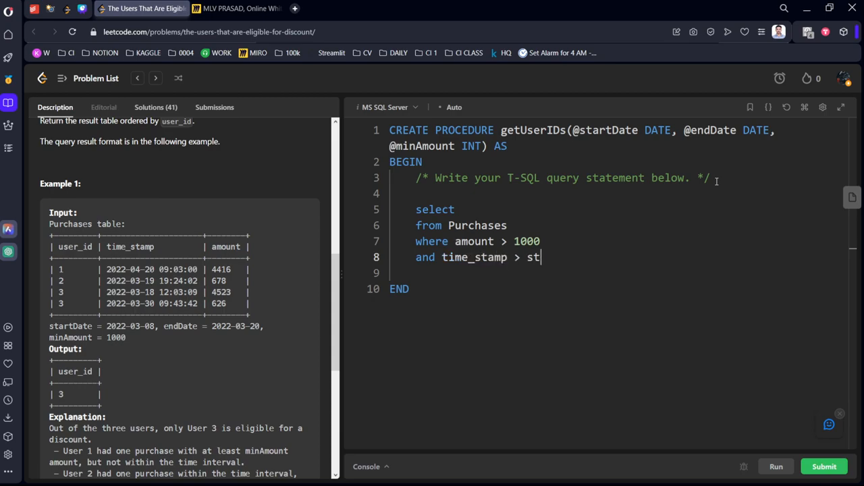
Bound time_stamp between '2020-03-08' and '2020-03-20'.
key(Backspace)
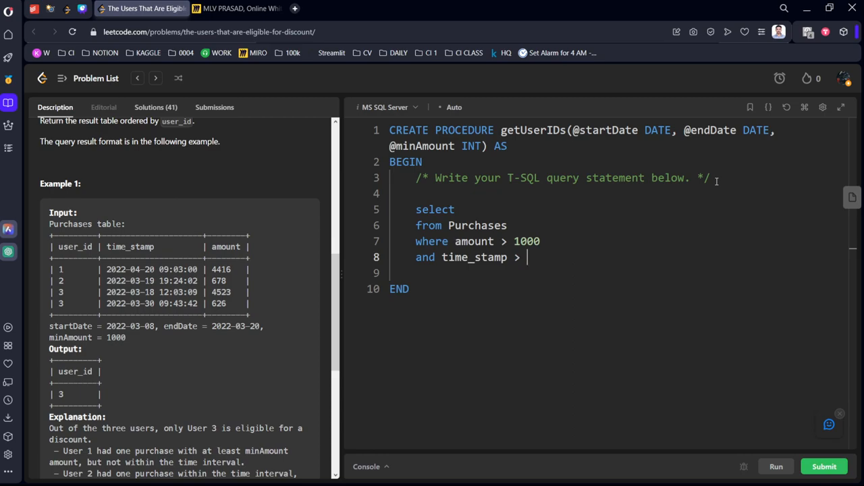
text('2020')
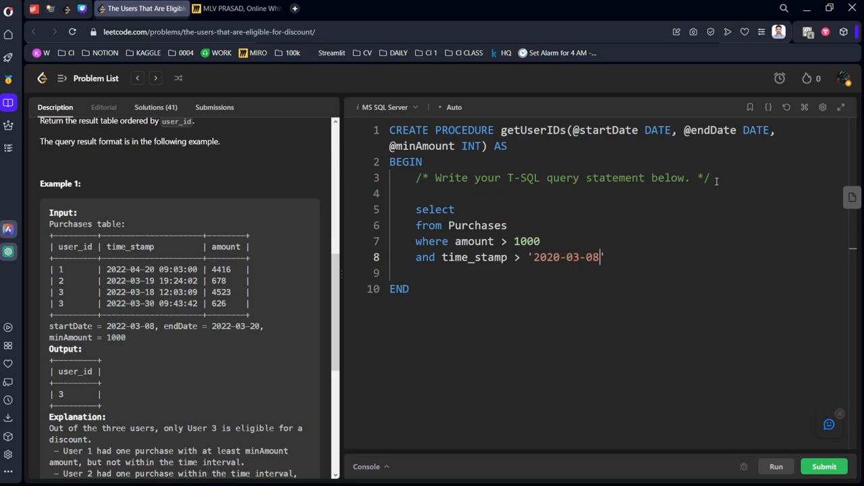
text(.)
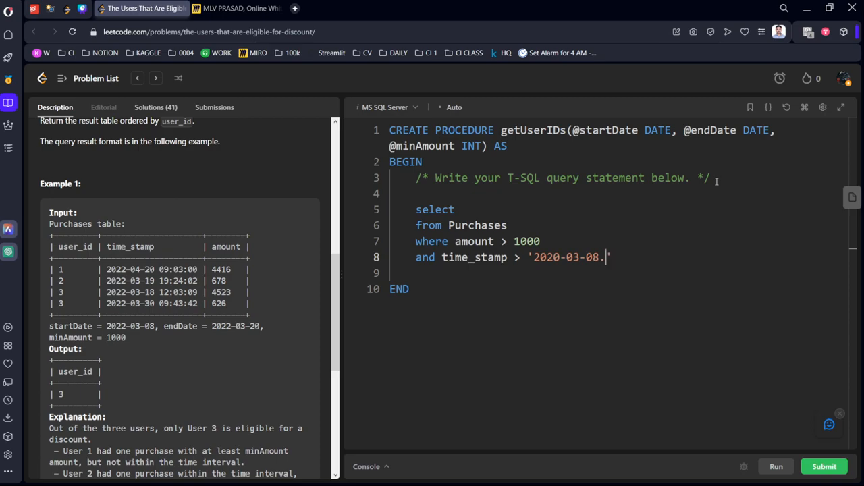
key(Backspace)
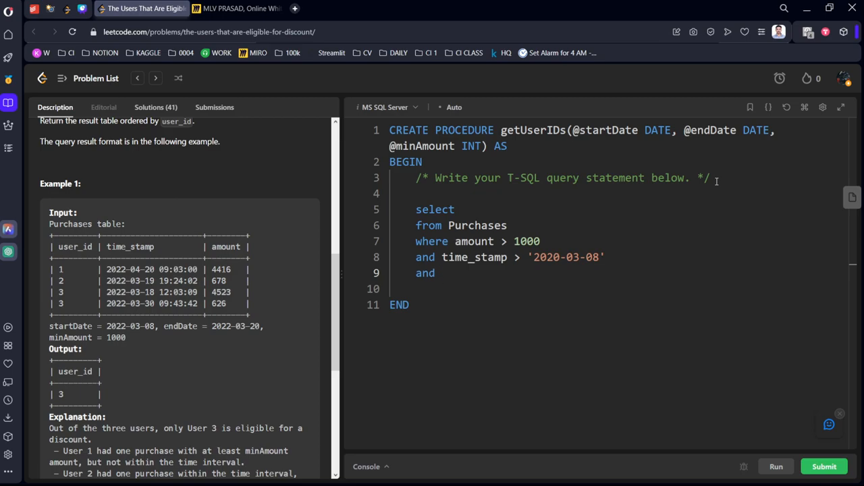
text(time_sta)
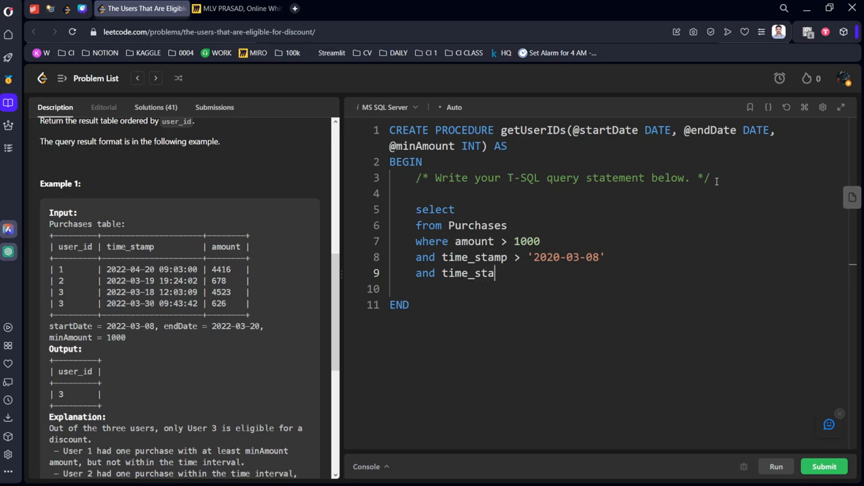
text(mp <)
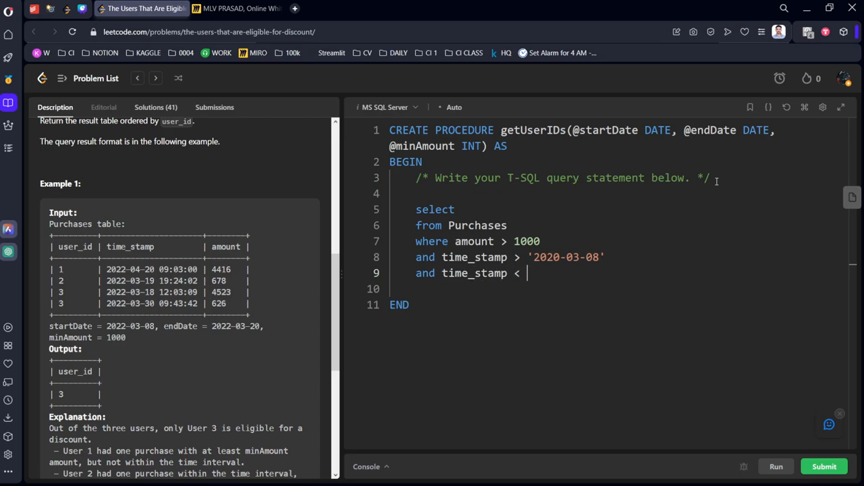
text('')
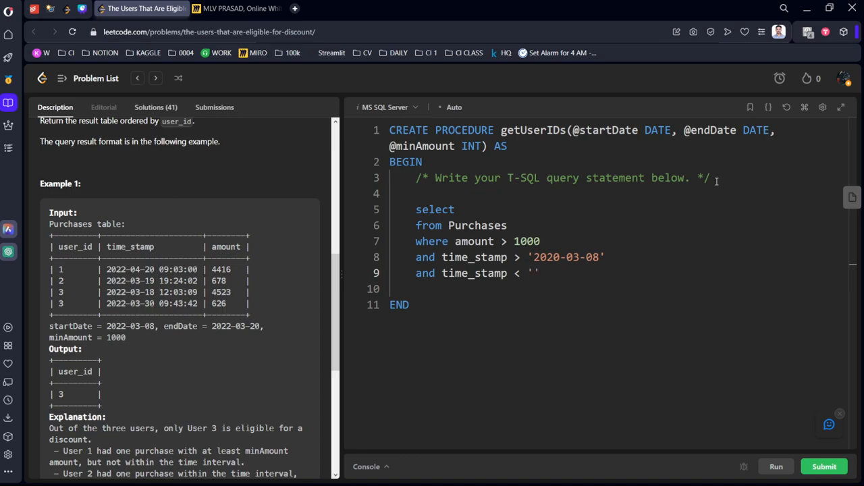
text(2020-03-)
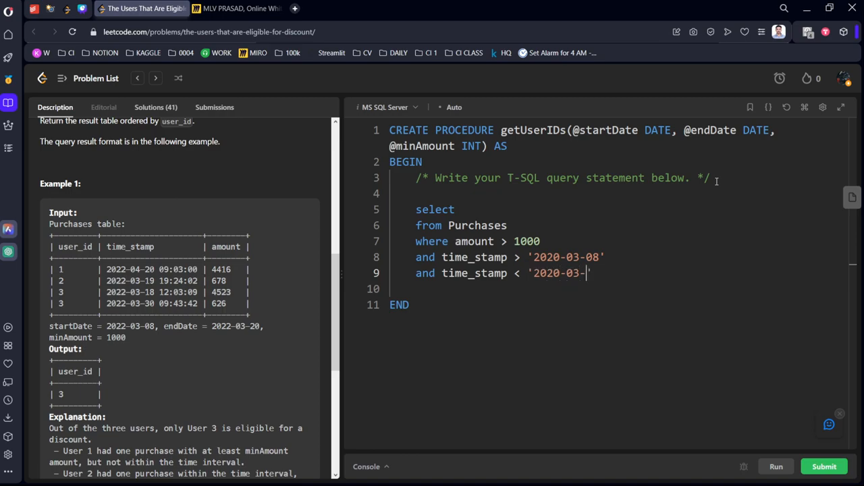
text(20)
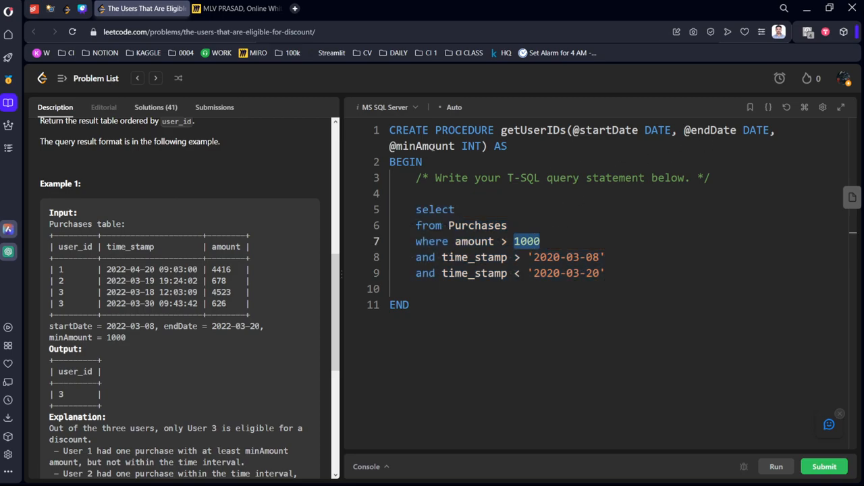
text(#)
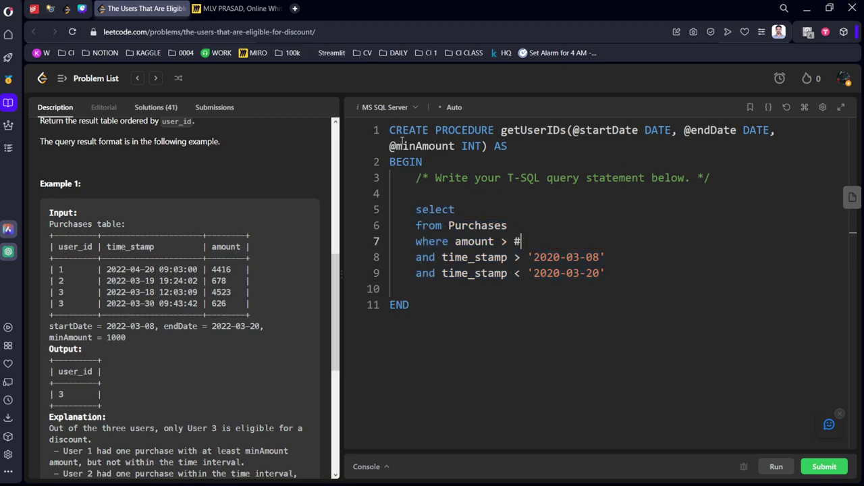
text(min)
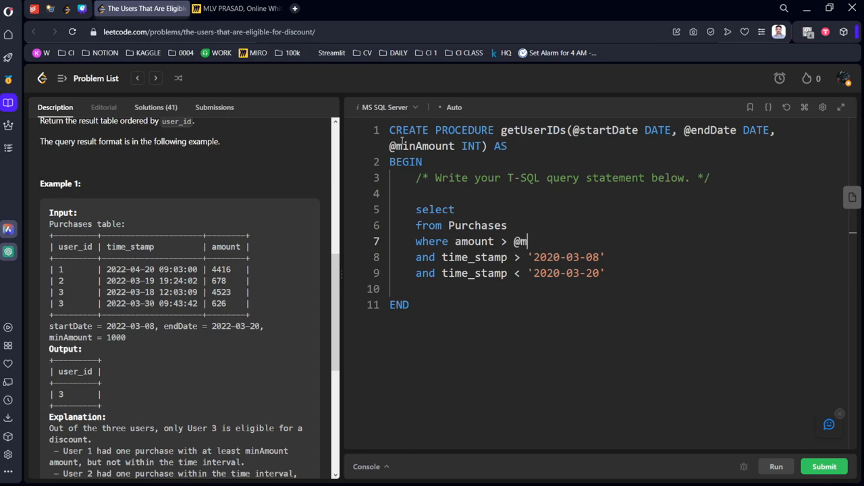
text(inAmount)
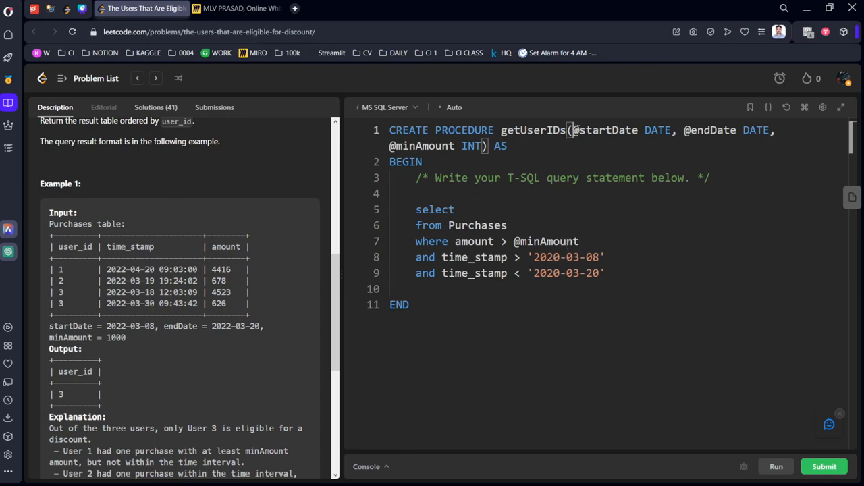
double_click(547, 258)
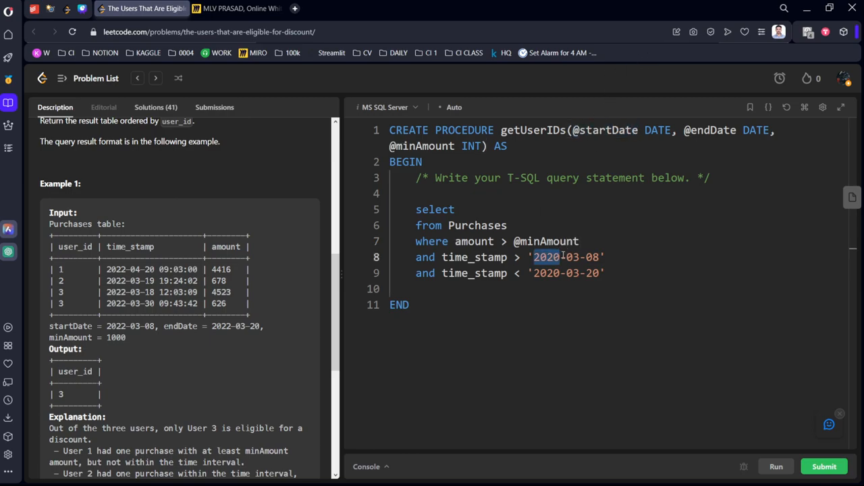
key(Delete)
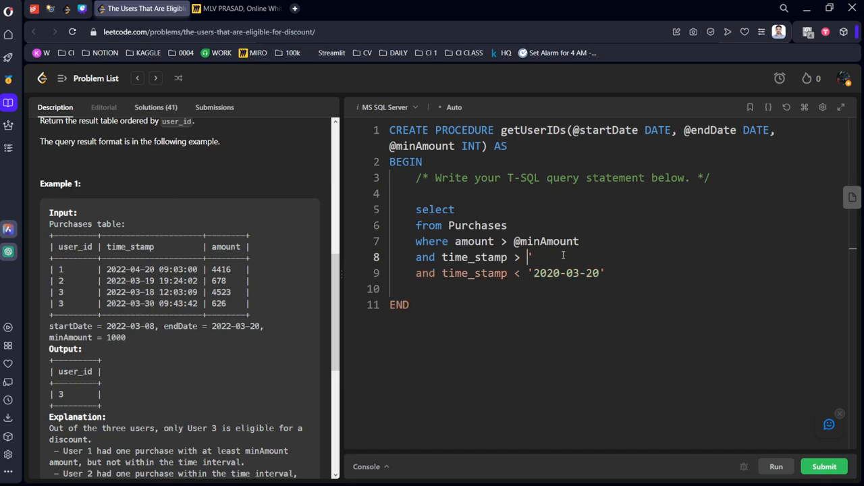
text(@tar)
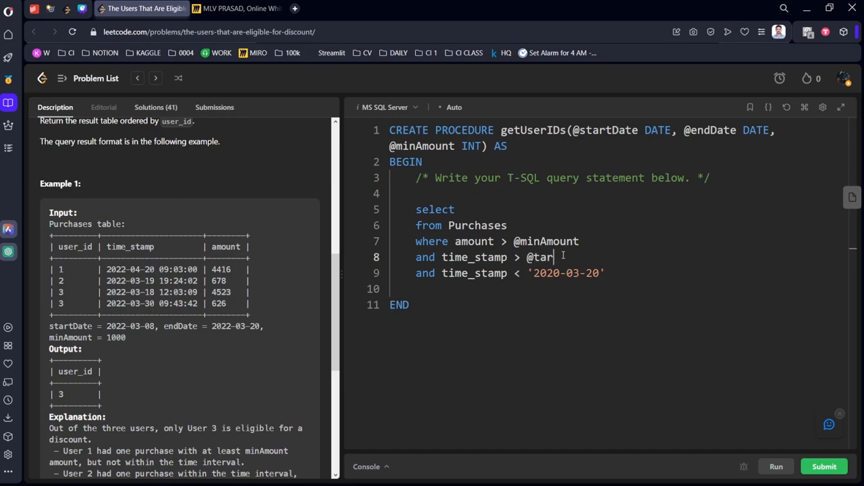
text(tdate)
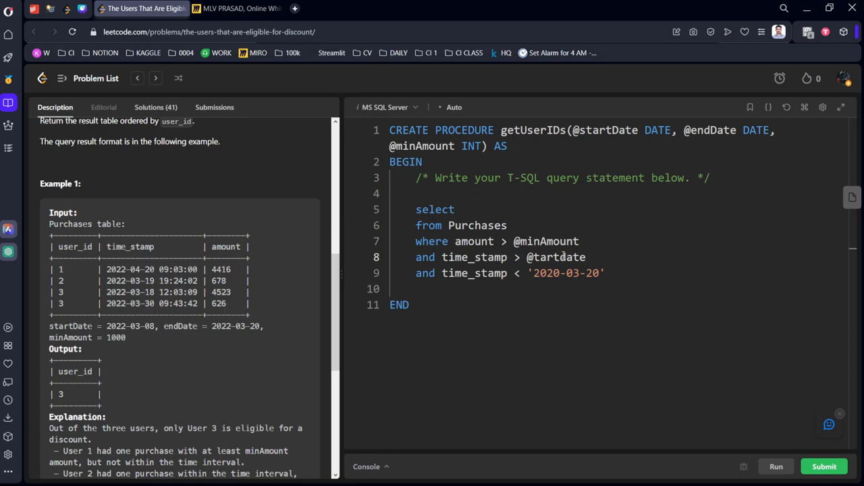
key(Backspace)
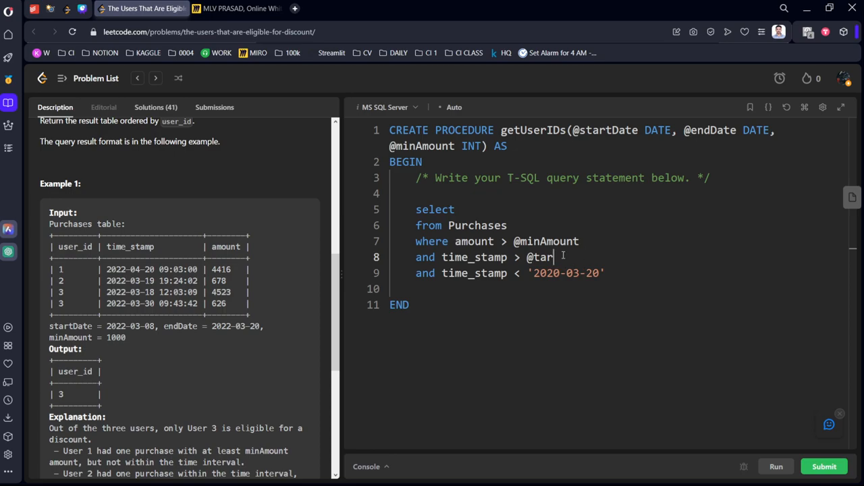
text(stat)
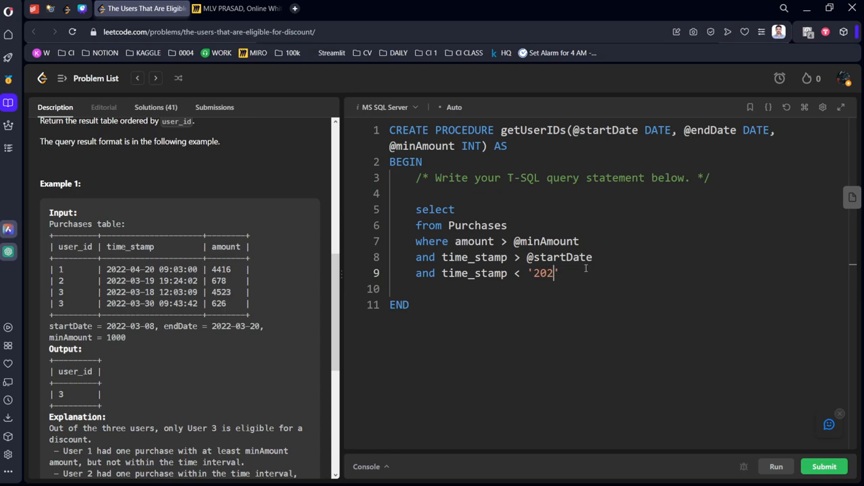
key(BackSpace)
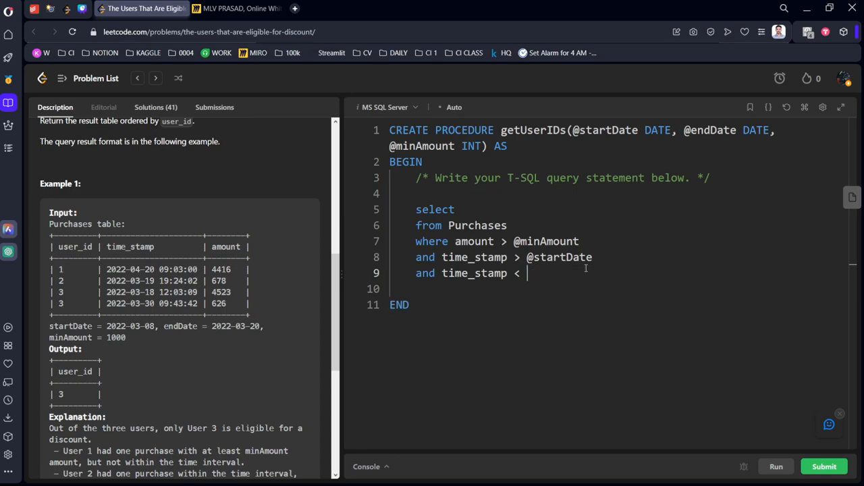
text(@)
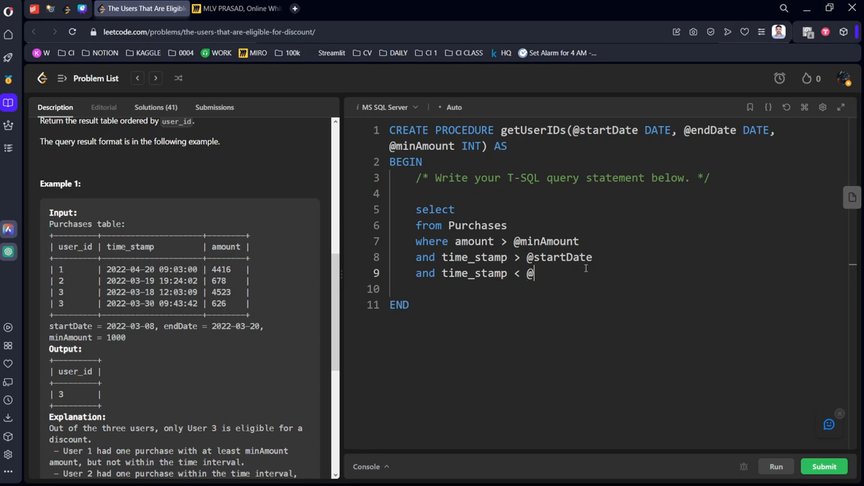
text(endDate)
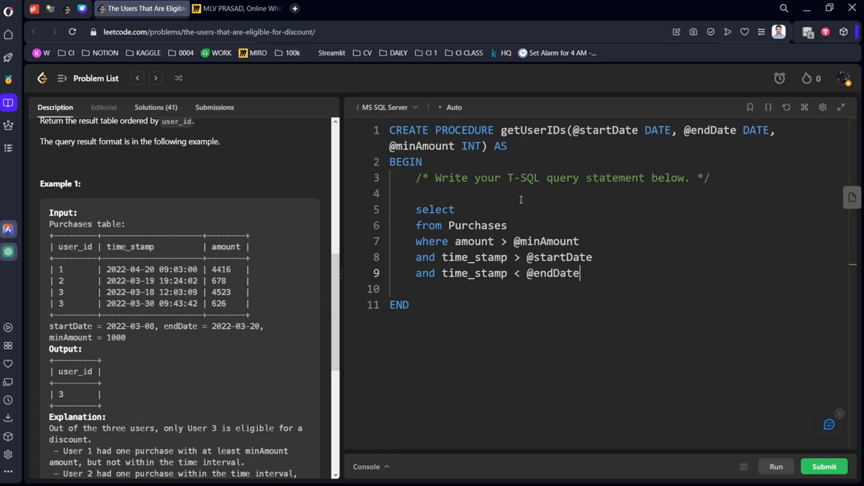
text(use)
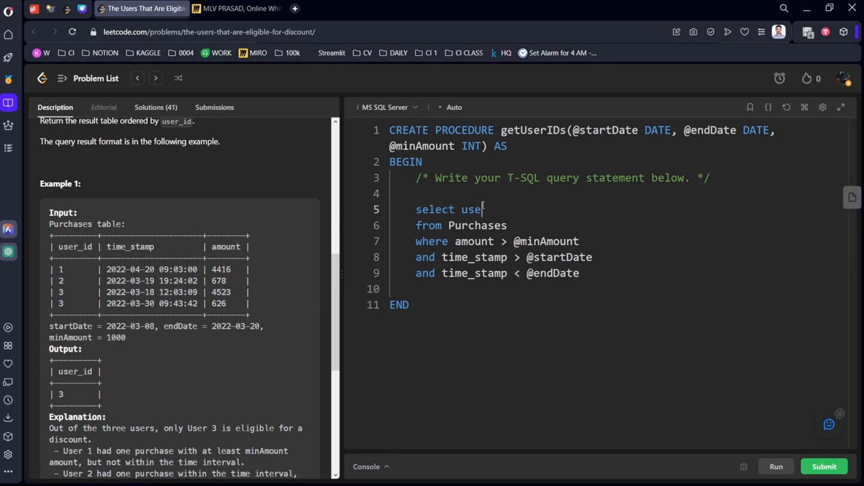
text(r_id)
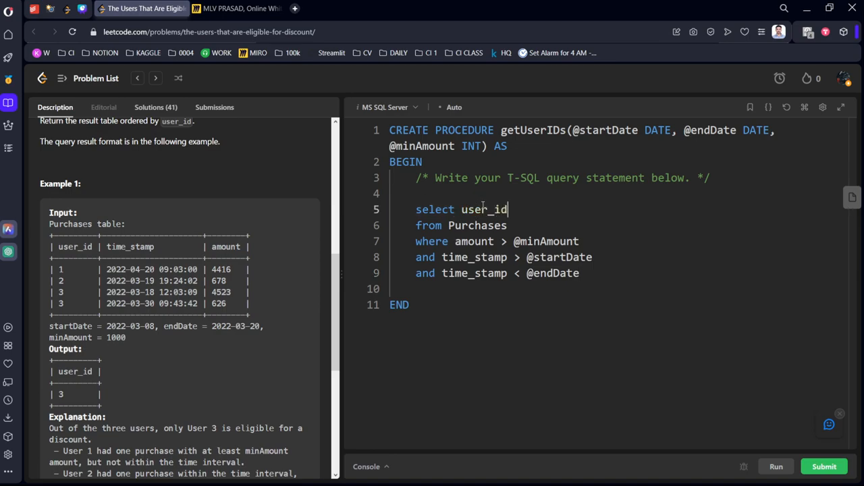
click(779, 467)
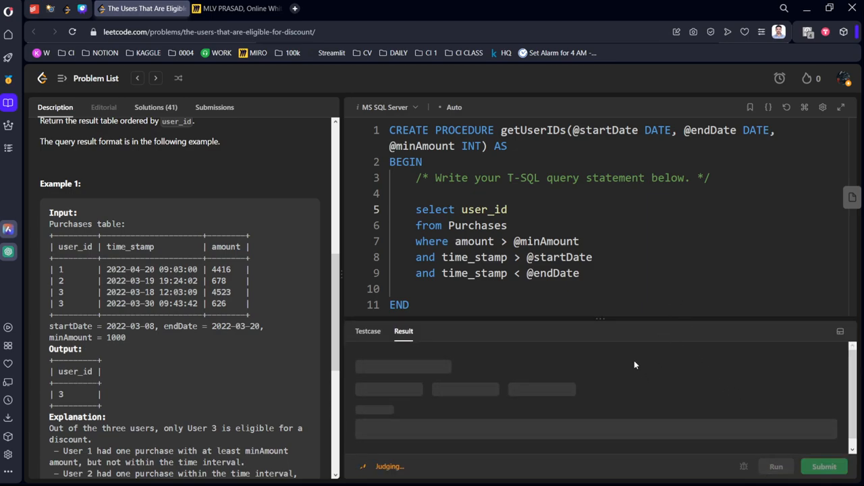
mouse_move(628, 338)
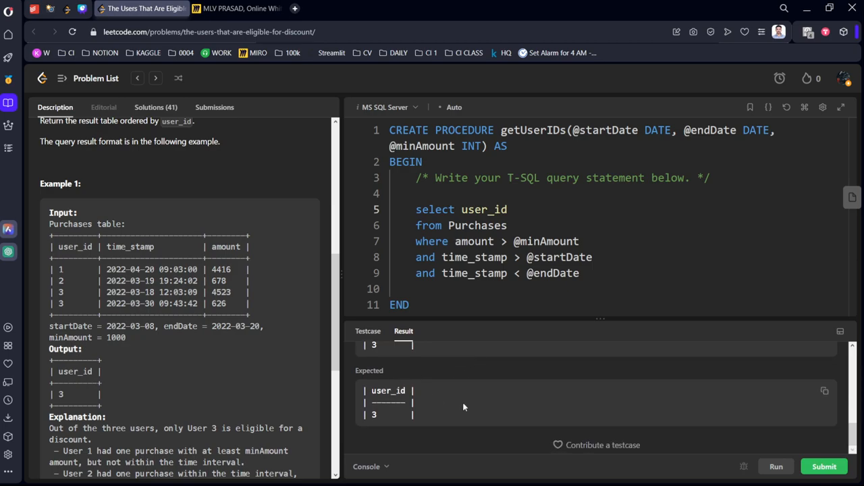
Submit the solution and start an order by clause.
click(782, 466)
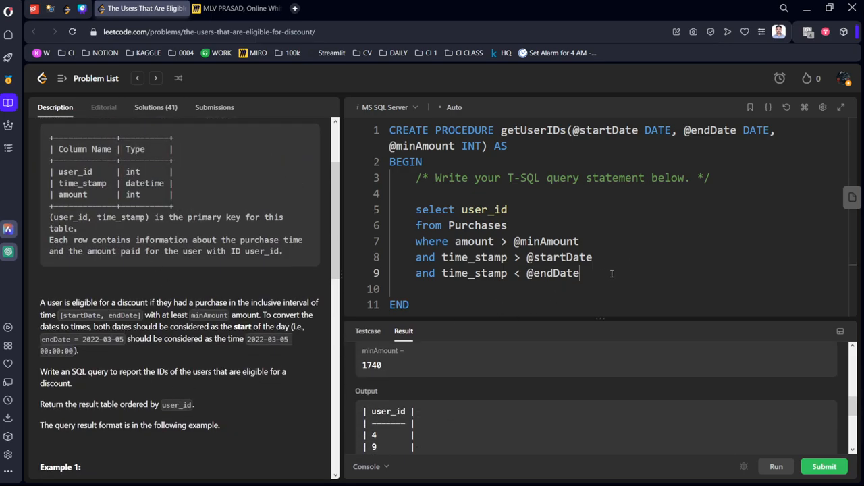
text(order by)
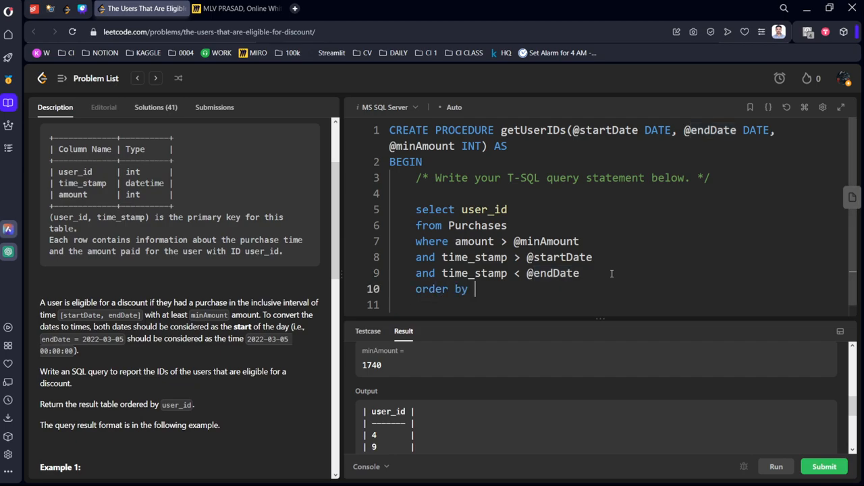
Order by user_id, resubmit, and review the Wrong Answer with 9/20 passed.
text(user_id)
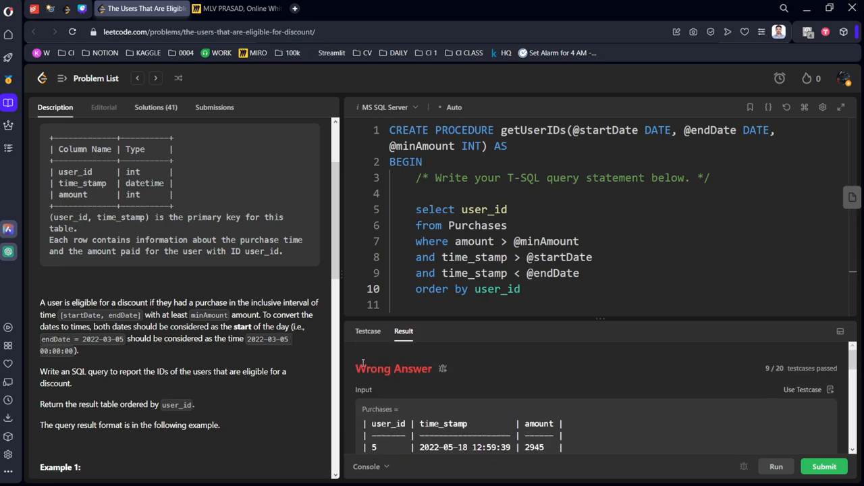
scroll(down, 3)
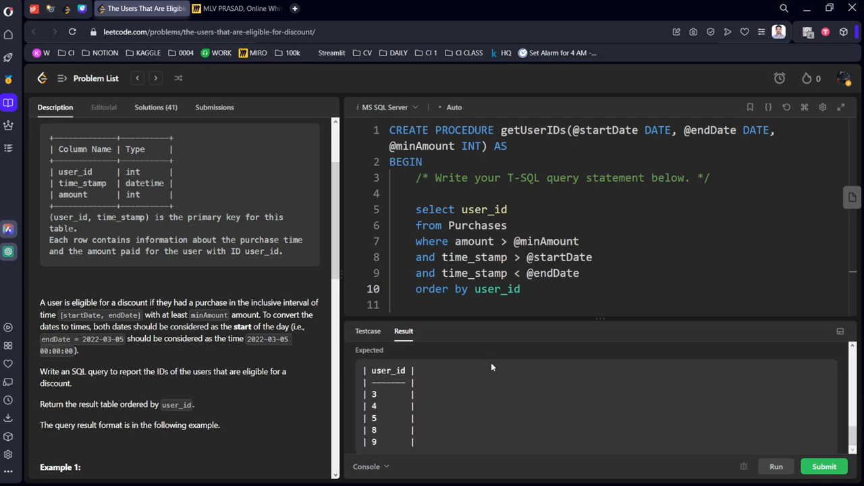
click(780, 467)
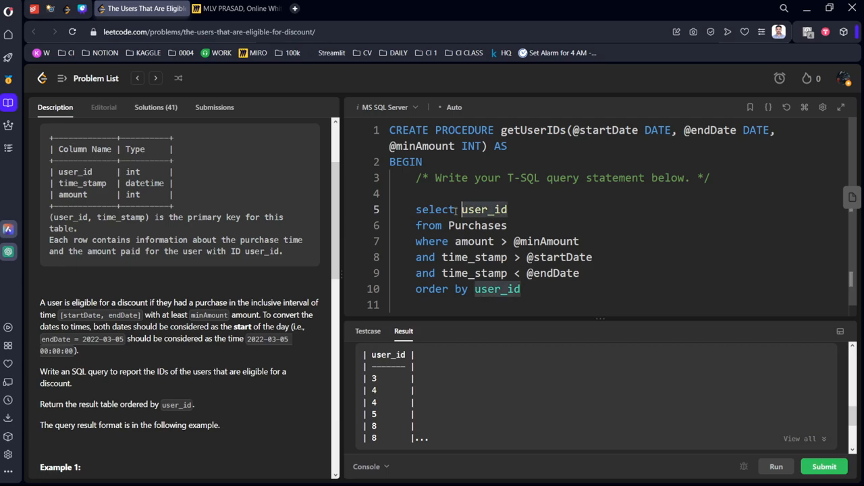
Select distinct user_id, submit again, and return to the problem description.
text(distinct)
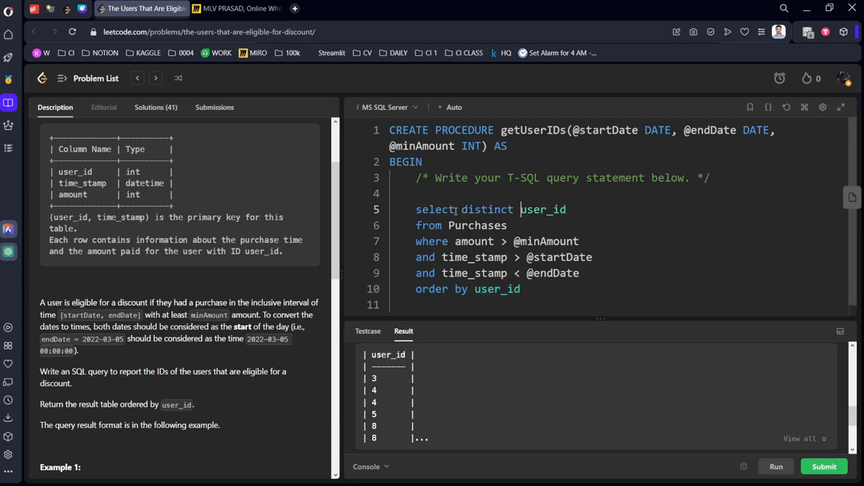
click(781, 466)
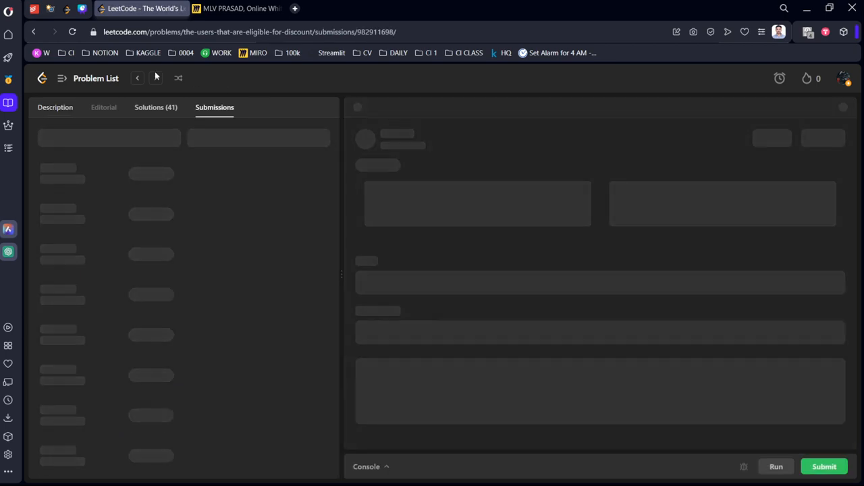
click(55, 108)
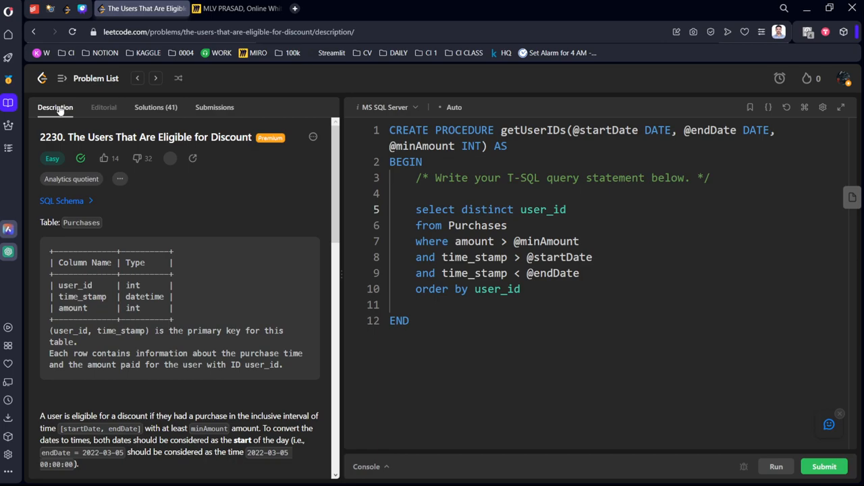